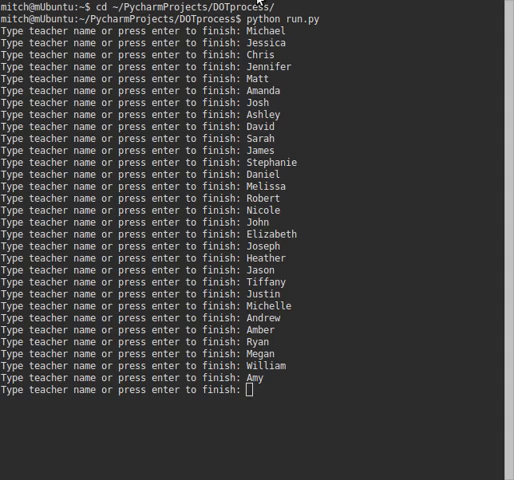
- Finish the teacher list and enter the subjects, including Art
key("Return")
type("Sports")
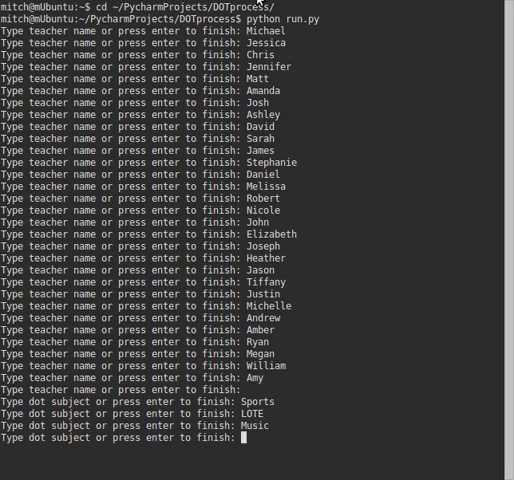
type("Art")
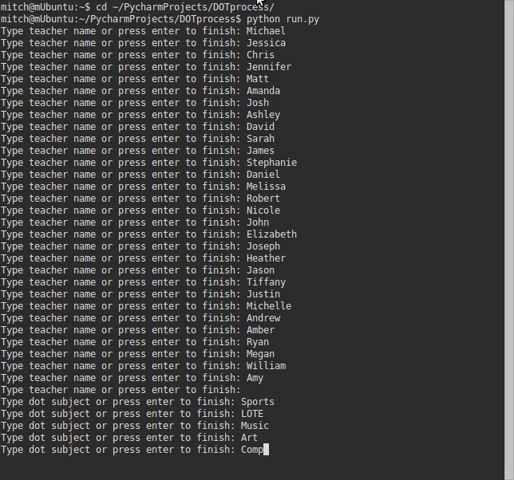
- Run the generator and review the printed per-subject timetables, e.g. Sports Mon 09:00 Michael
key("Return")
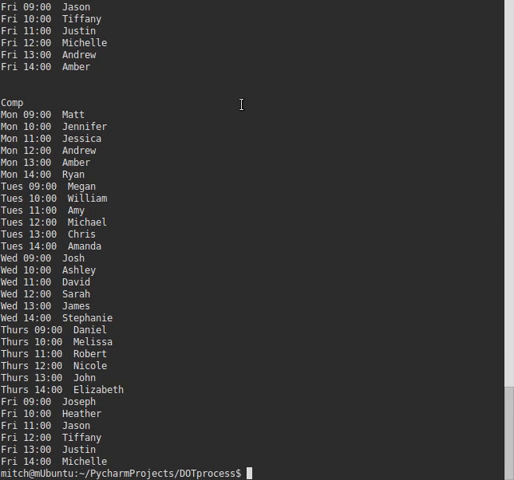
scroll("up", 3)
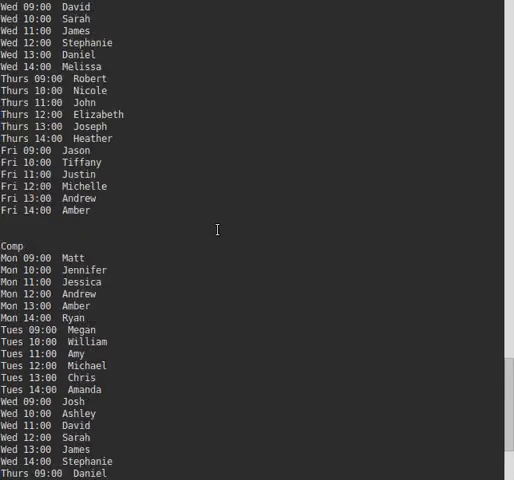
scroll("down", 3)
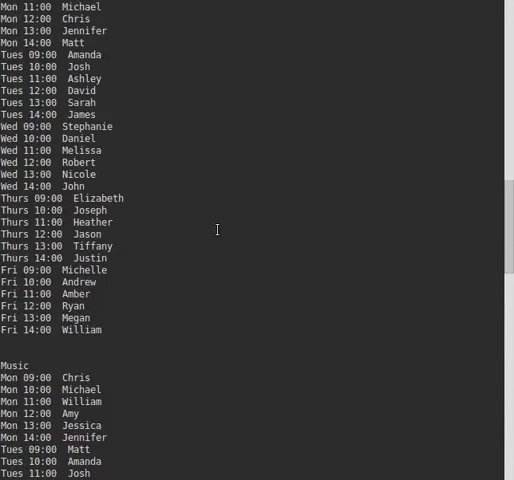
scroll("up", 3)
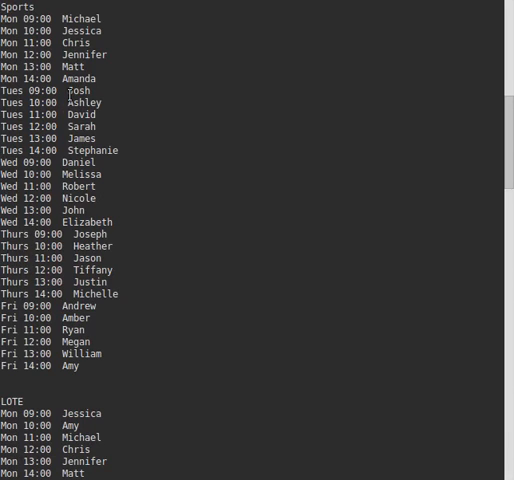
mouse_move(206, 164)
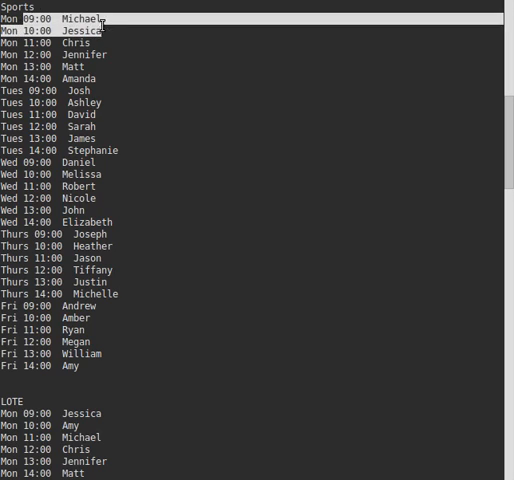
mouse_move(170, 272)
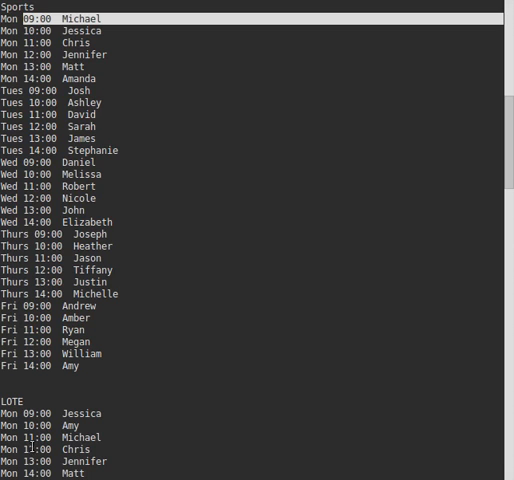
left_click(80, 436)
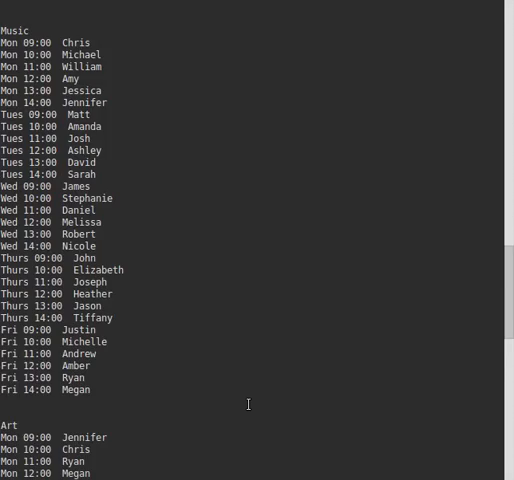
scroll("down", 3)
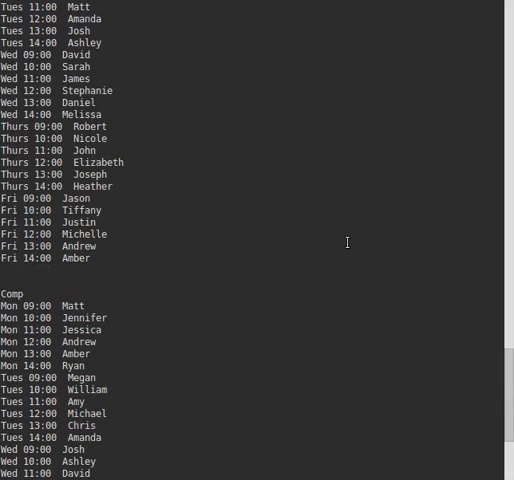
scroll("down", 3)
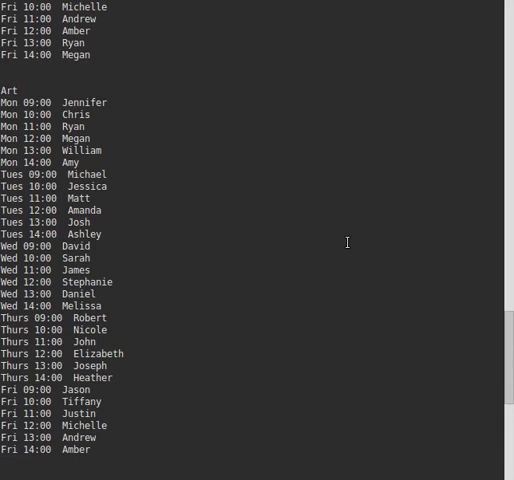
scroll("down", 3)
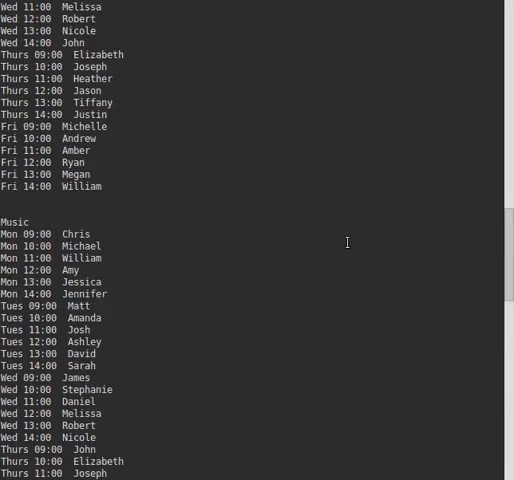
scroll("down", 3)
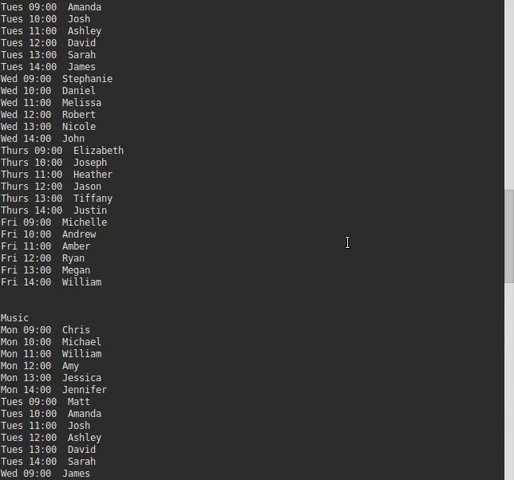
scroll("up", 3)
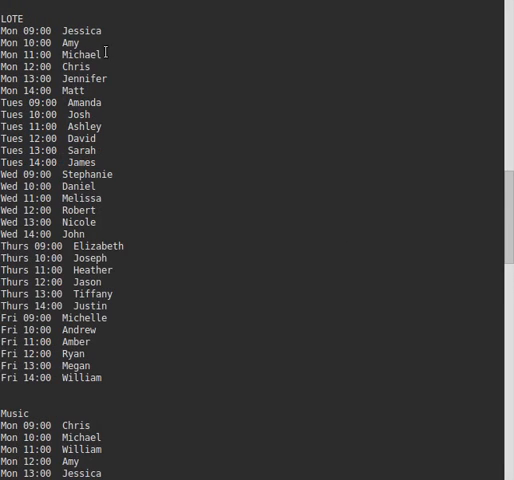
scroll("down", 3)
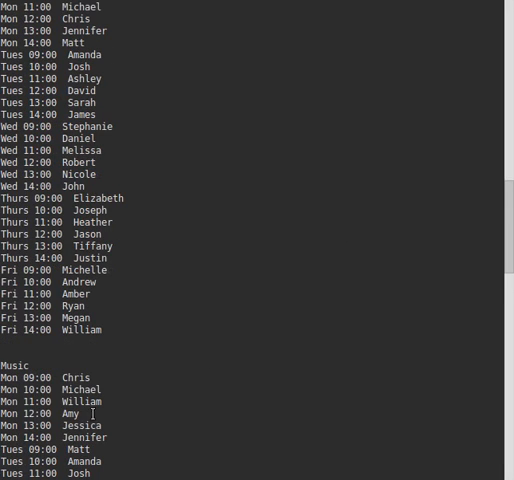
scroll("down", 3)
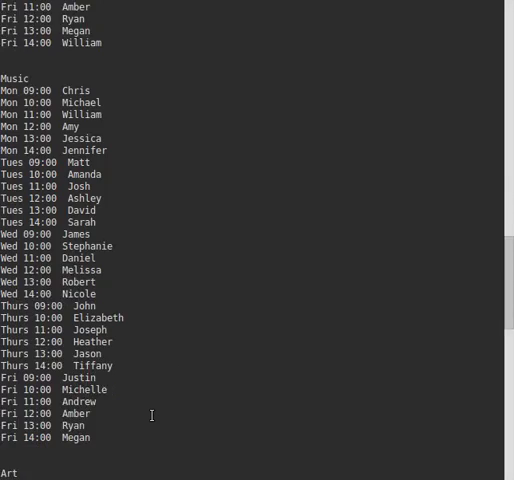
scroll("down", 3)
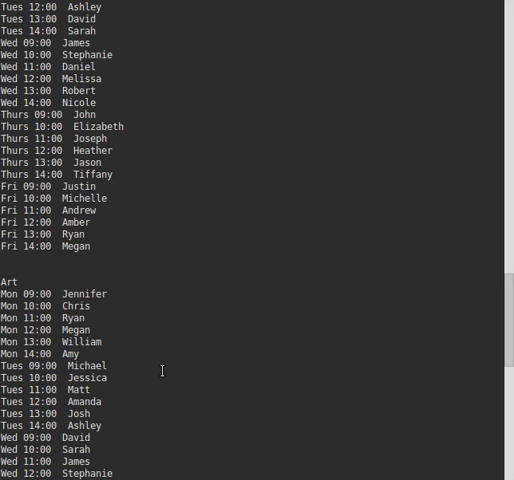
scroll("down", 3)
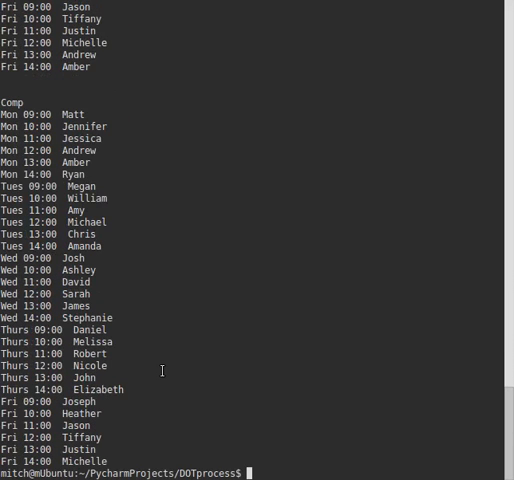
mouse_move(316, 312)
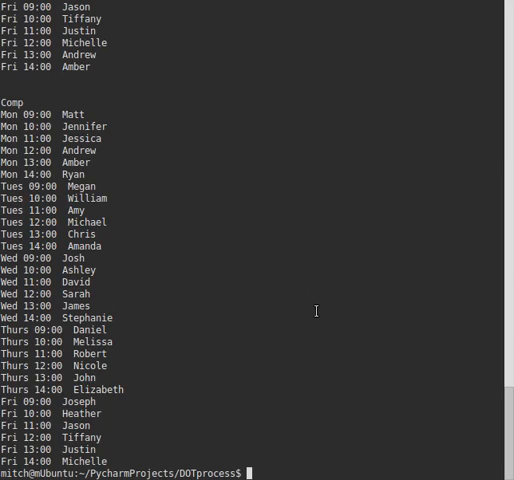